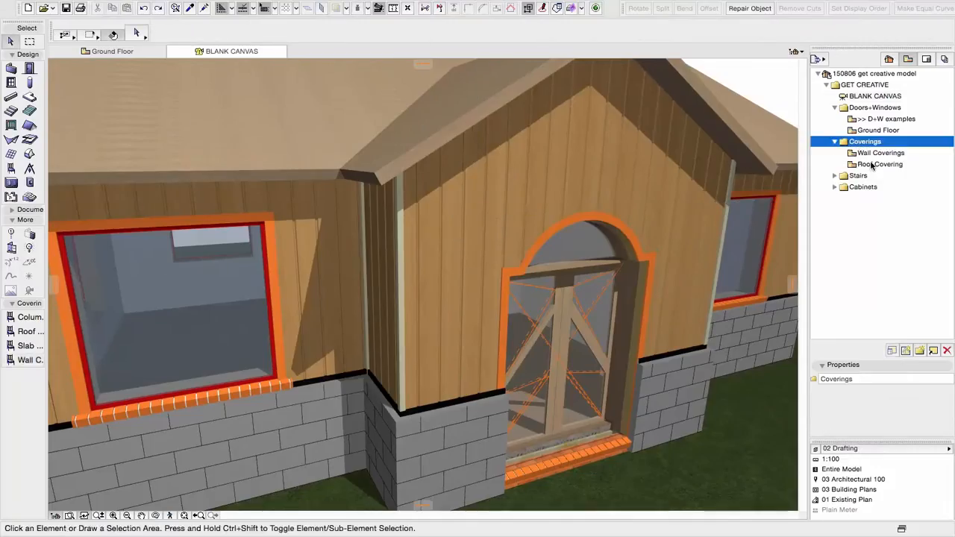
# Switch to the Roof Covering plan and launch Cadimage > Coverings > Roof Coverings for the roof.
pyautogui.doubleClick(882, 164)
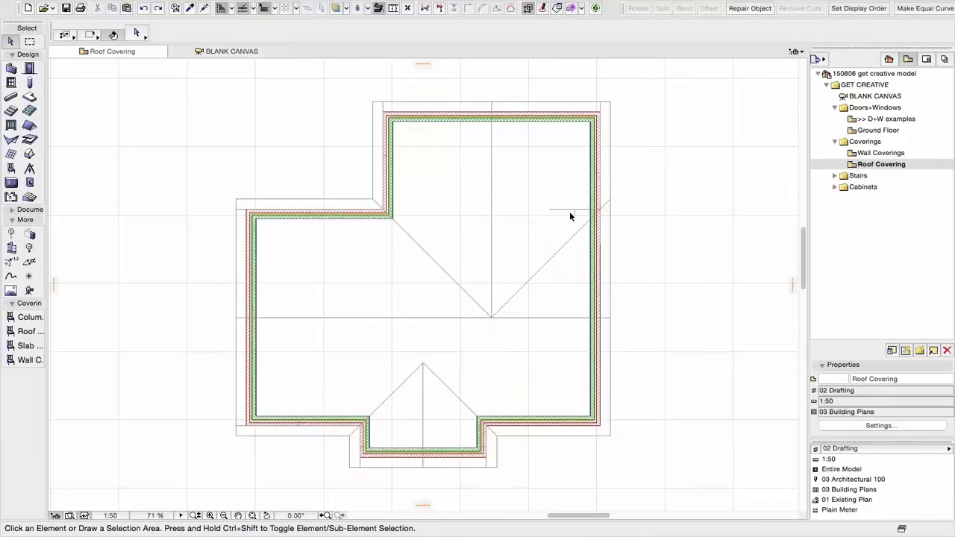
pyautogui.moveTo(63, 150)
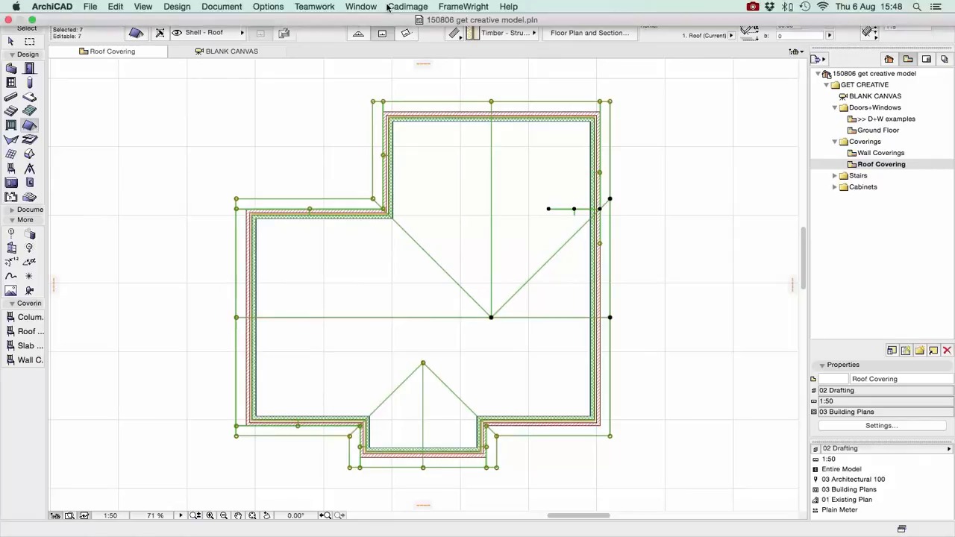
pyautogui.click(408, 6)
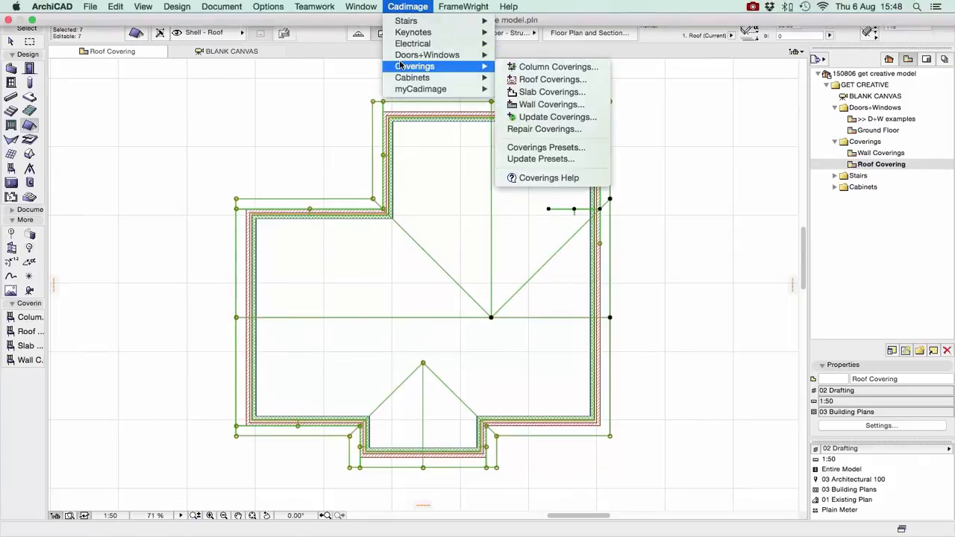
pyautogui.moveTo(552, 79)
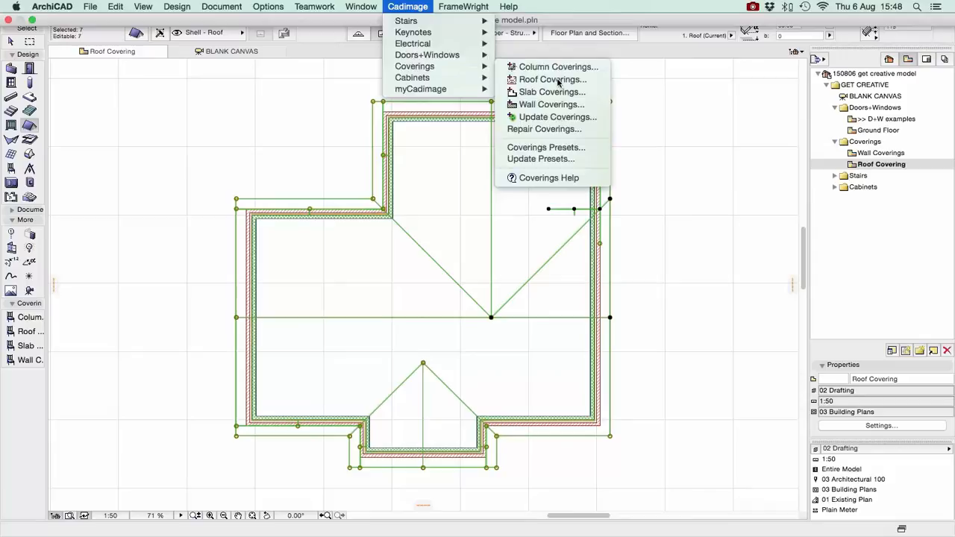
pyautogui.click(552, 79)
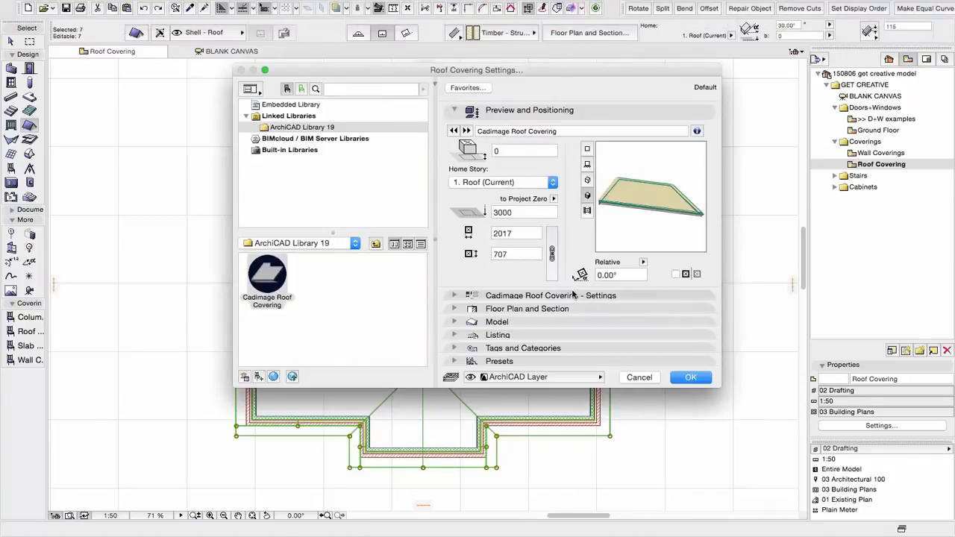
# Set the cladding profile to Shingle and change its dimension from 2 to 5.
pyautogui.click(549, 296)
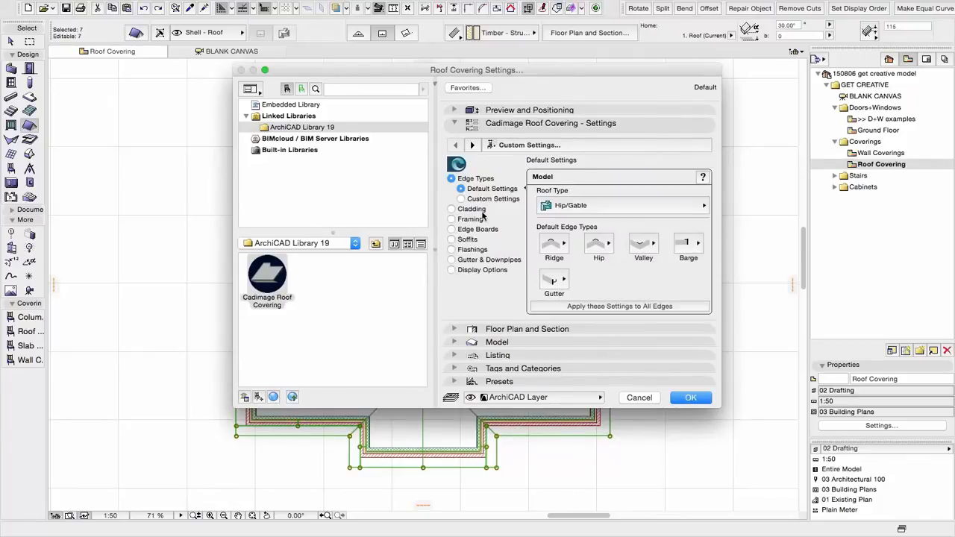
pyautogui.click(450, 188)
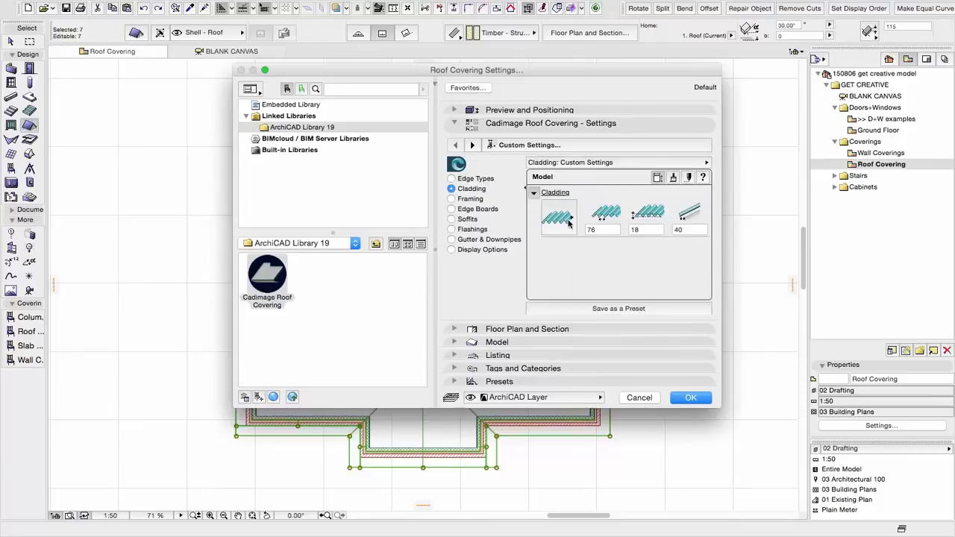
pyautogui.click(555, 216)
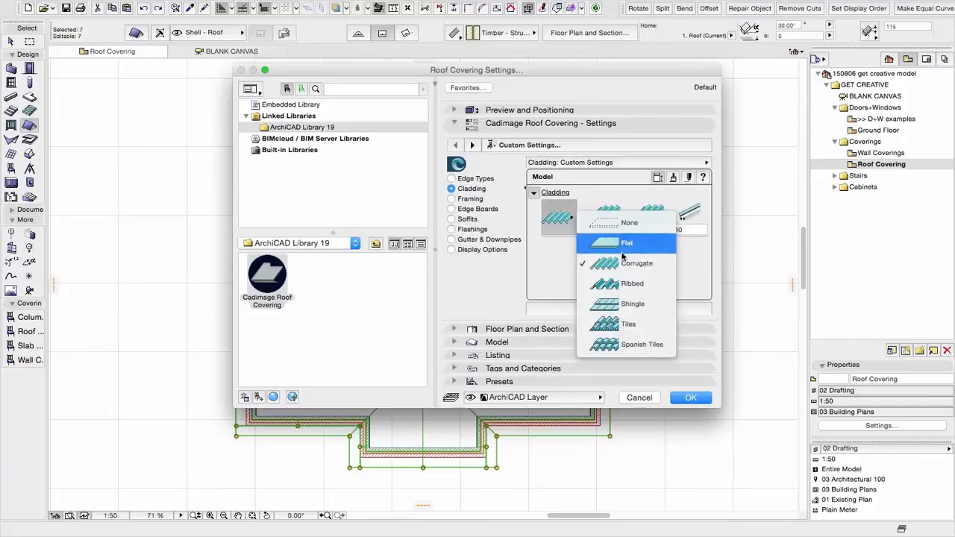
pyautogui.moveTo(635, 343)
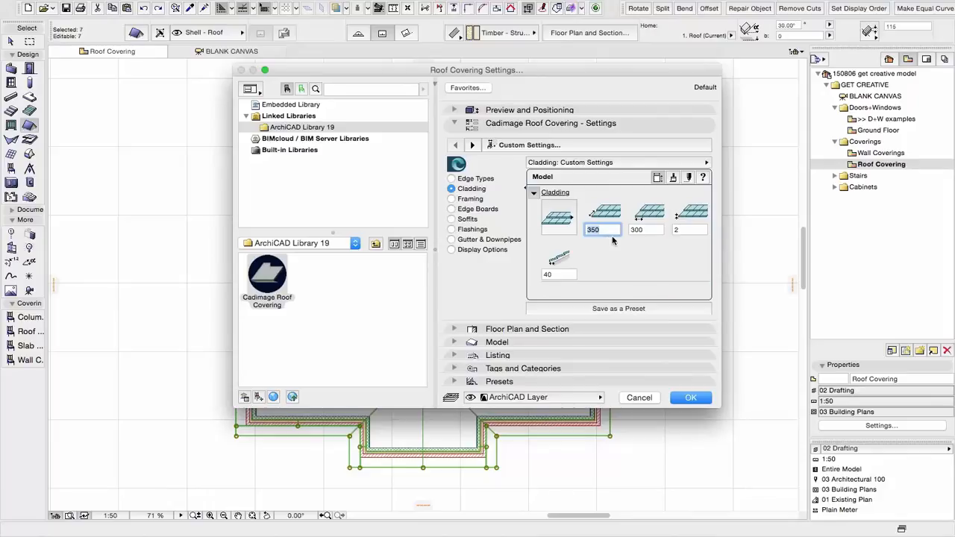
pyautogui.click(690, 230)
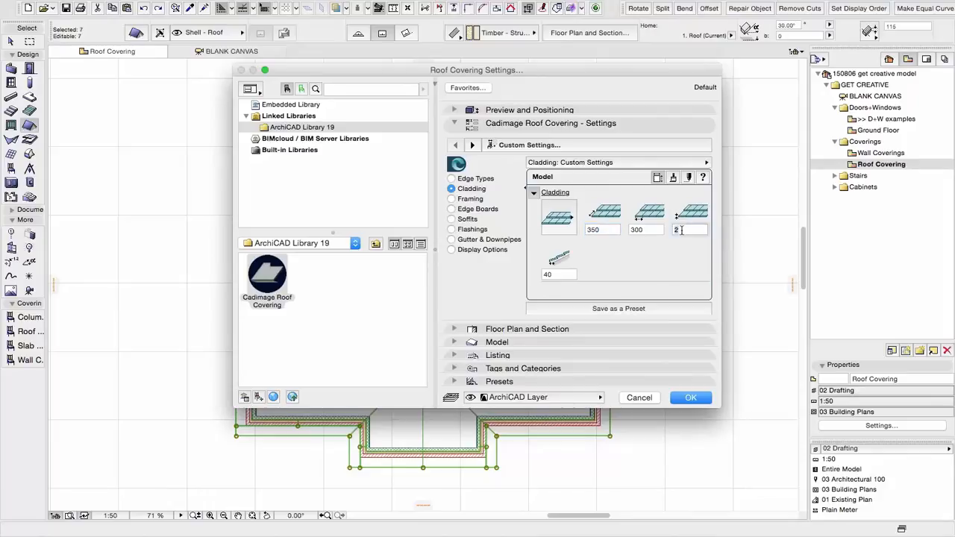
pyautogui.write('5')
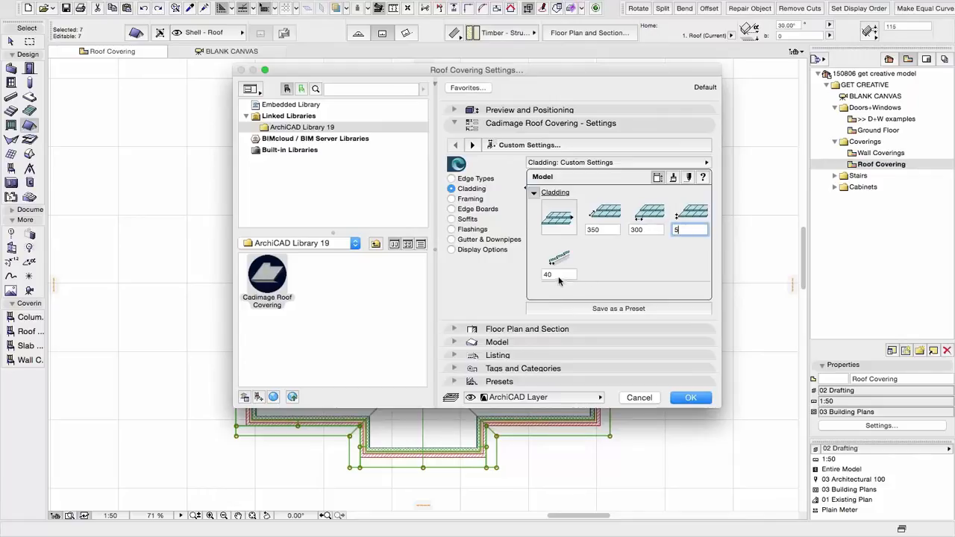
pyautogui.click(452, 199)
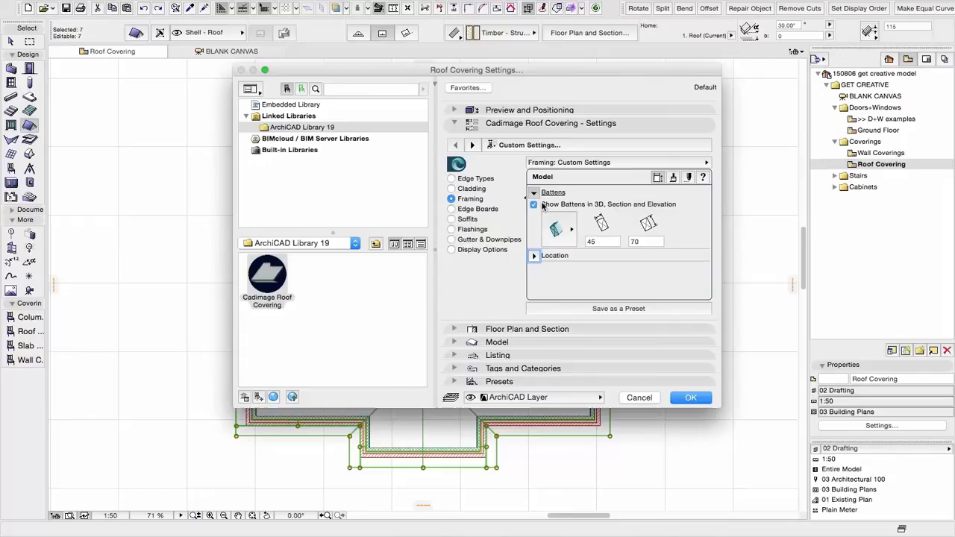
# Hide battens in 3D, section and elevation and keep Timber as the edge board profile.
pyautogui.click(534, 204)
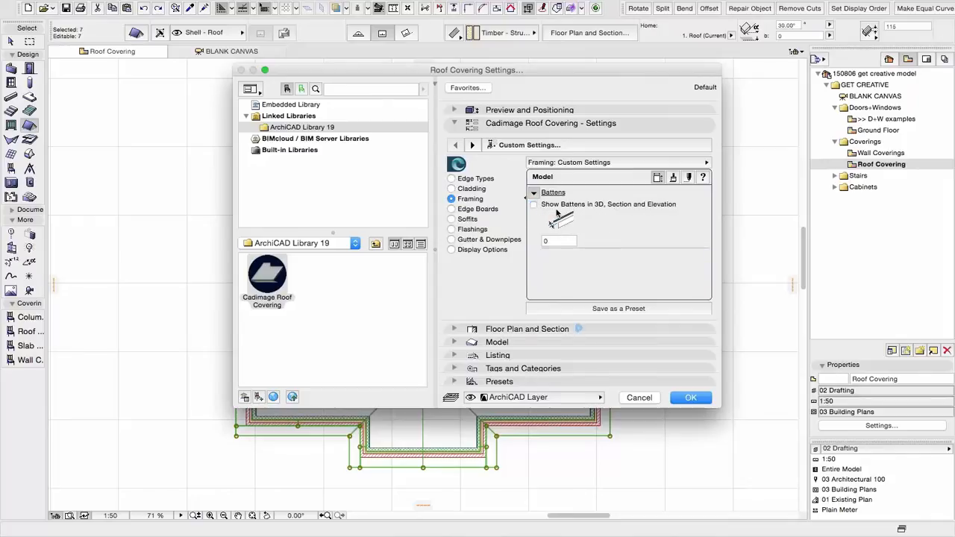
pyautogui.click(559, 229)
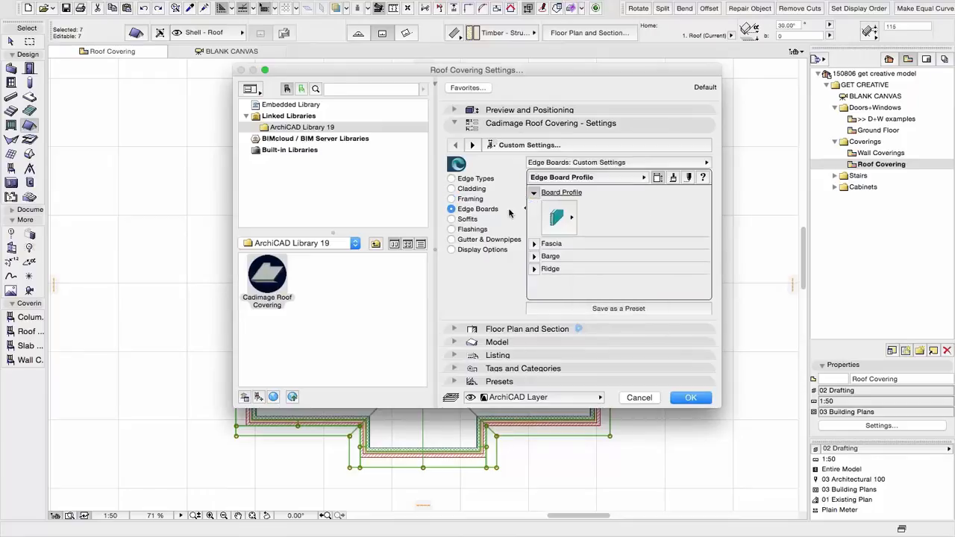
pyautogui.click(570, 218)
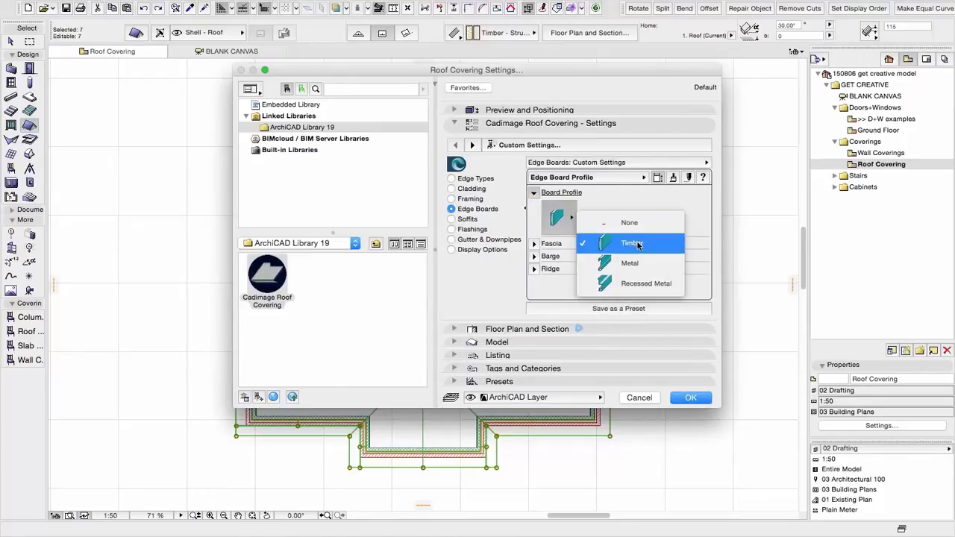
pyautogui.click(631, 244)
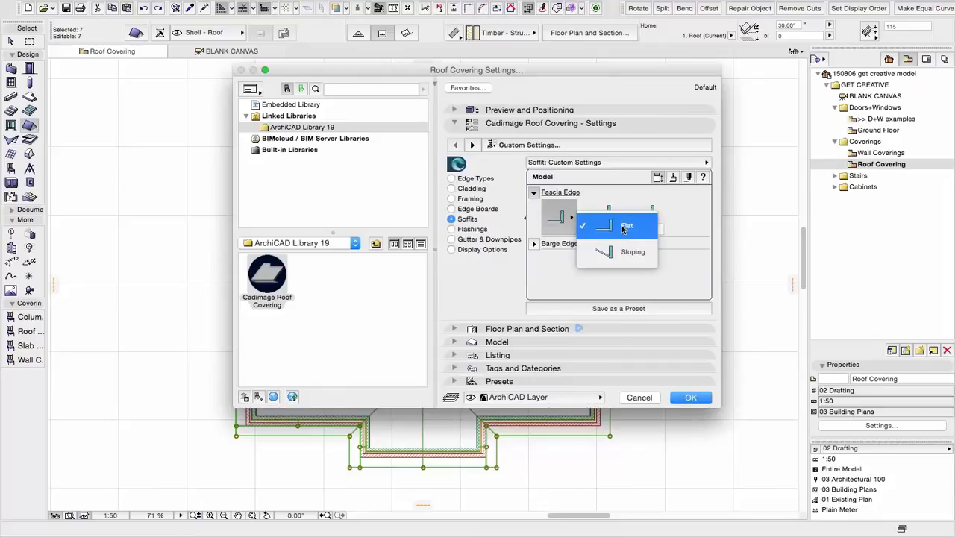
# Set the soffit fascia edge to a flat 300 and expand the barge edge settings.
pyautogui.click(626, 226)
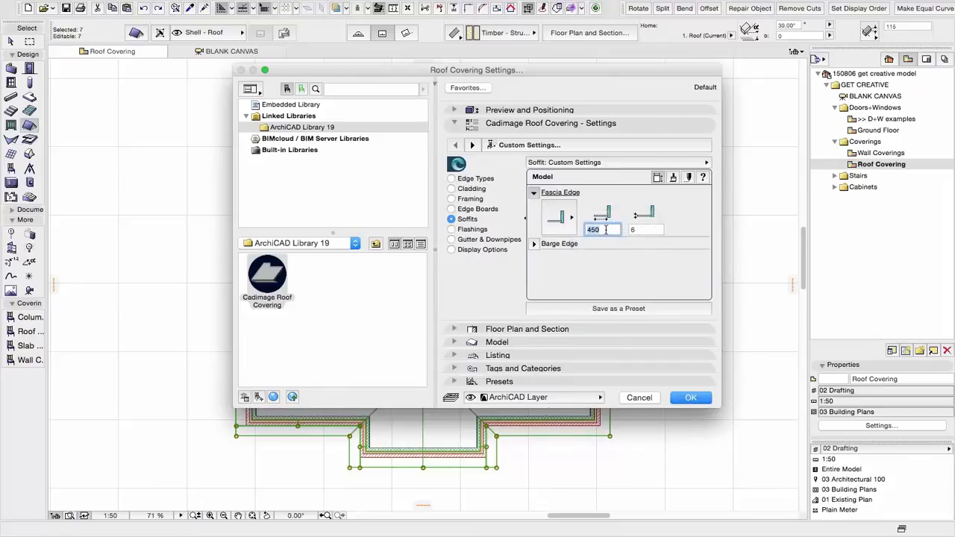
pyautogui.write('300')
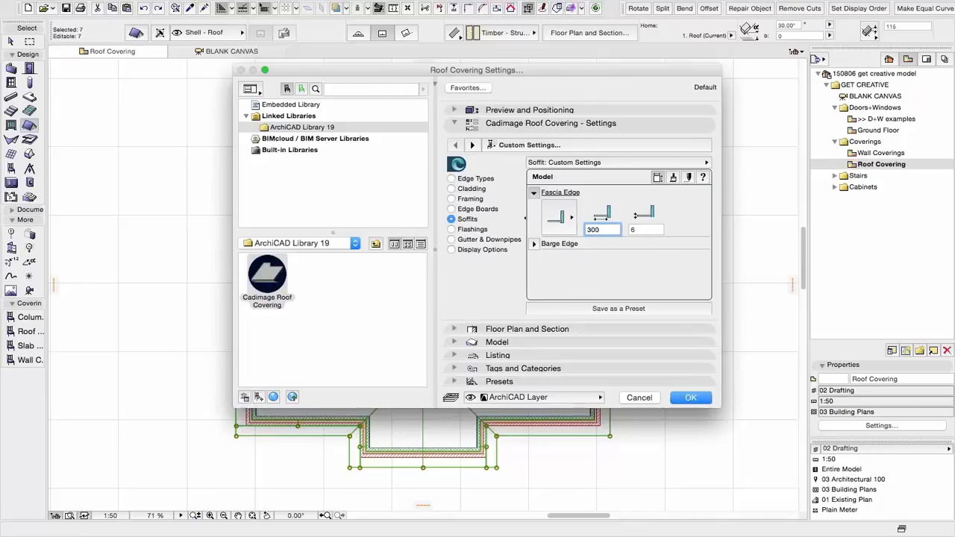
pyautogui.click(645, 230)
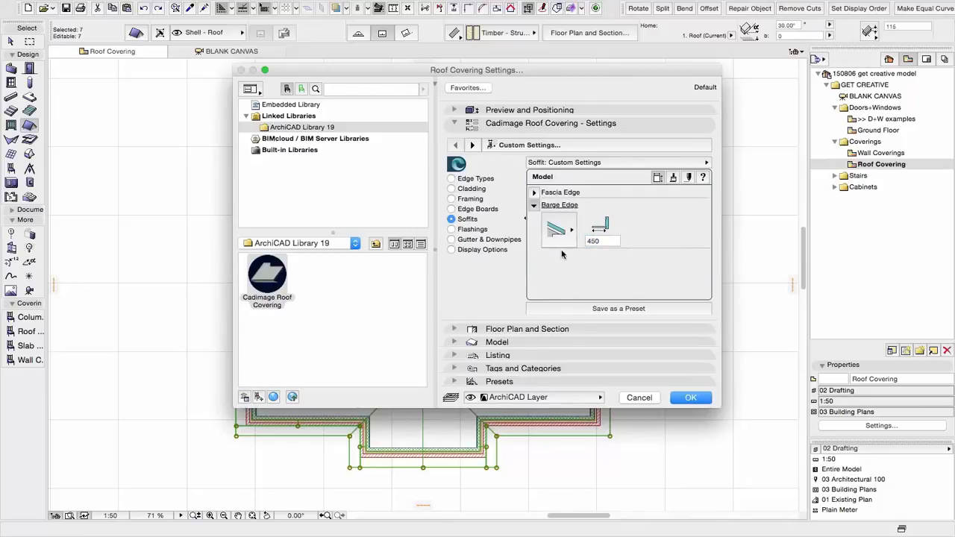
# Review the flashing and gutter profile lists unchanged and show the 3D + Section display options.
pyautogui.click(571, 229)
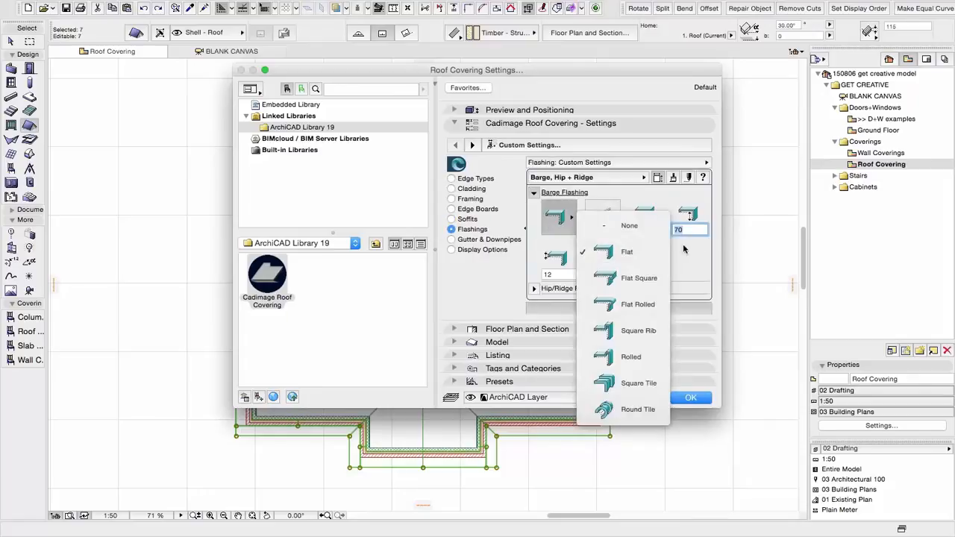
pyautogui.click(626, 251)
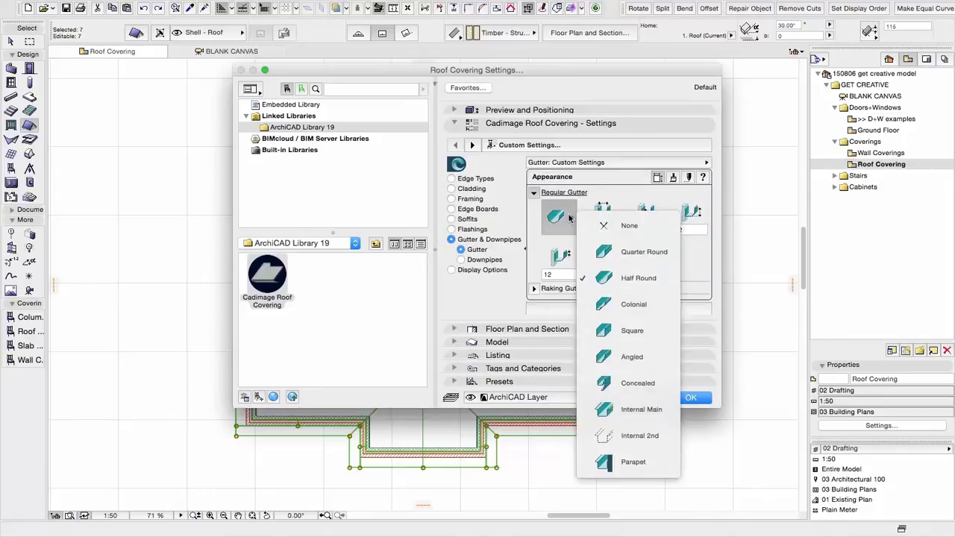
pyautogui.click(639, 277)
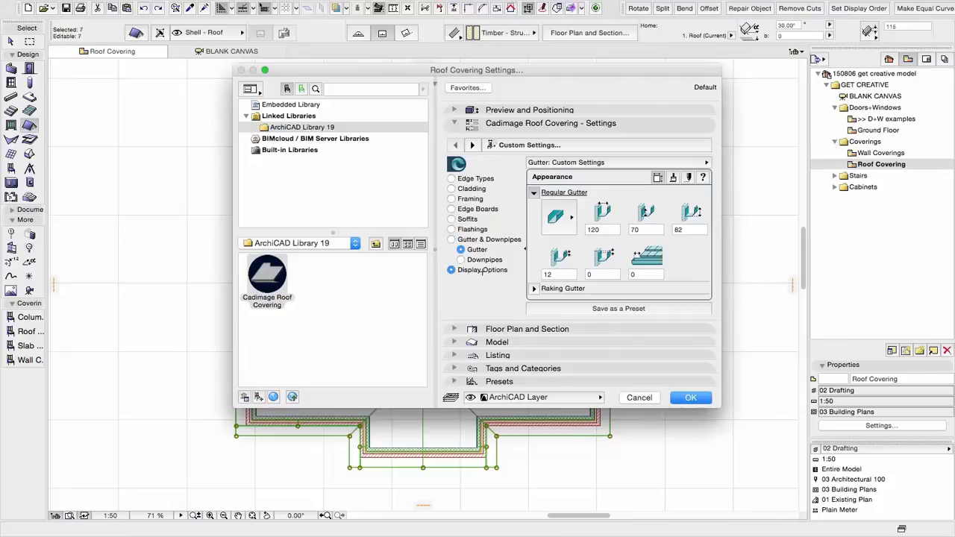
pyautogui.click(451, 268)
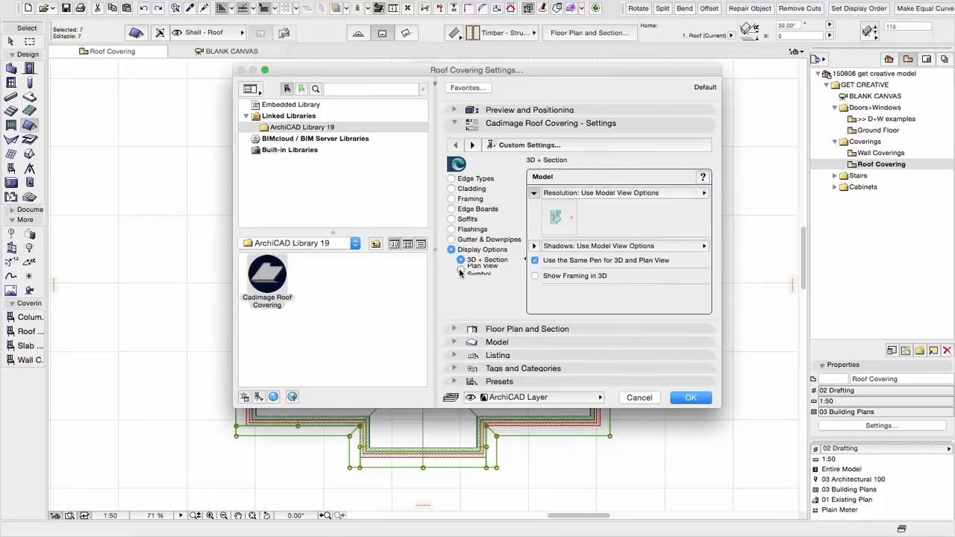
# Keep all plan view symbol parts shown and accept the roof covering settings.
pyautogui.click(460, 266)
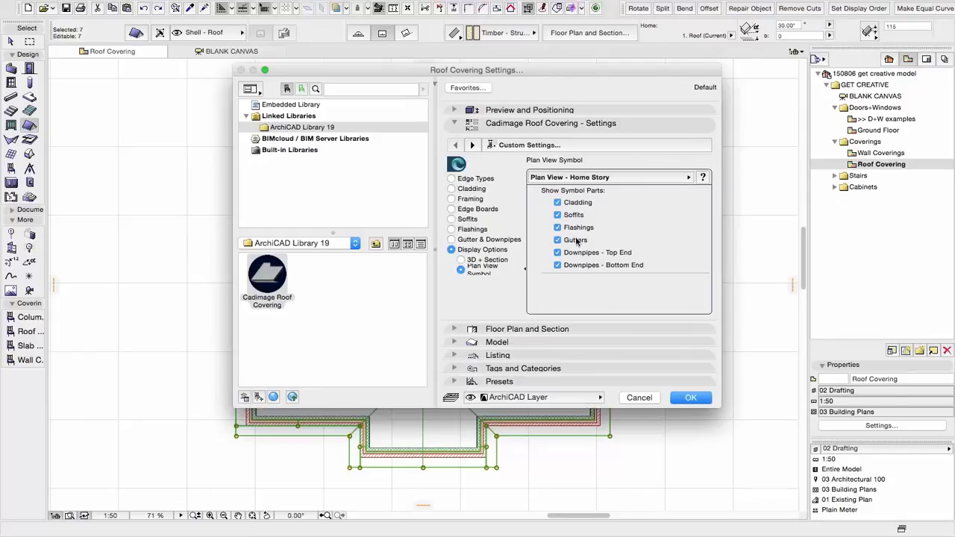
pyautogui.click(611, 176)
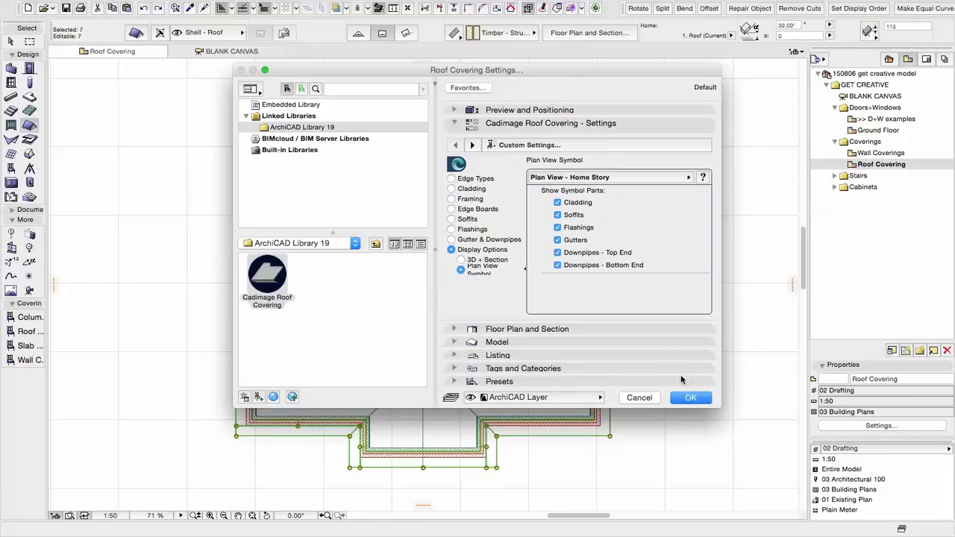
pyautogui.click(689, 397)
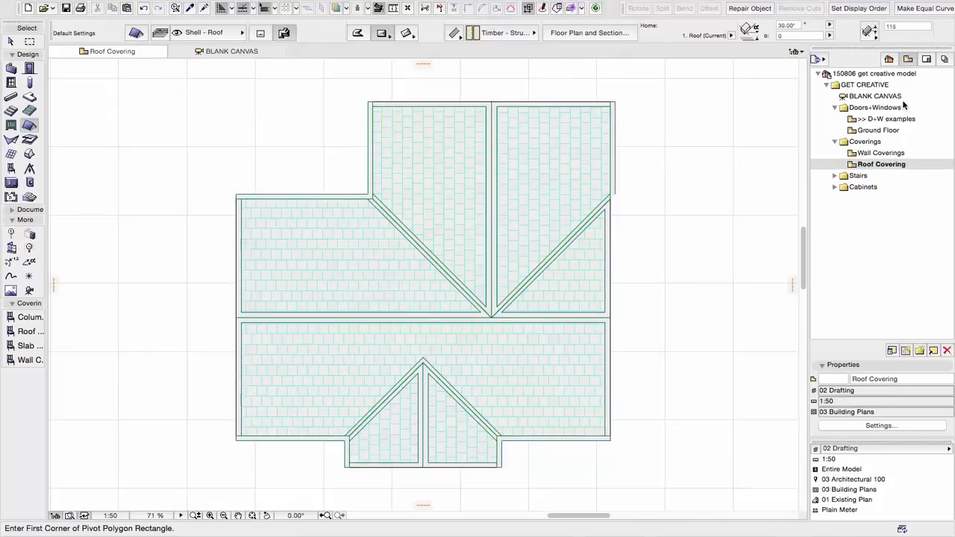
# Show the house in the 3D window with the roof covering, fascia and edge trims applied.
pyautogui.click(230, 51)
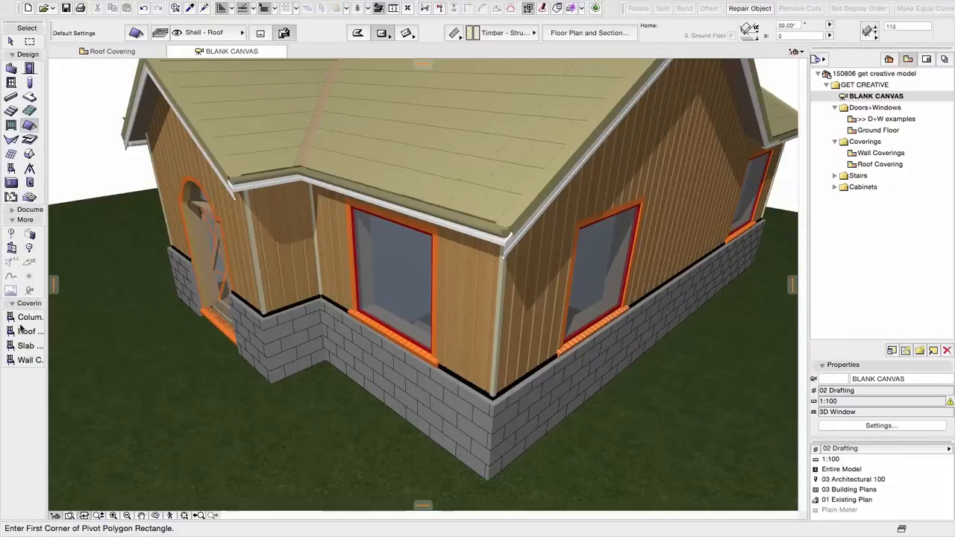
# Select the roof in 3D and reach the gutter surface material setting in the covering settings.
pyautogui.click(462, 112)
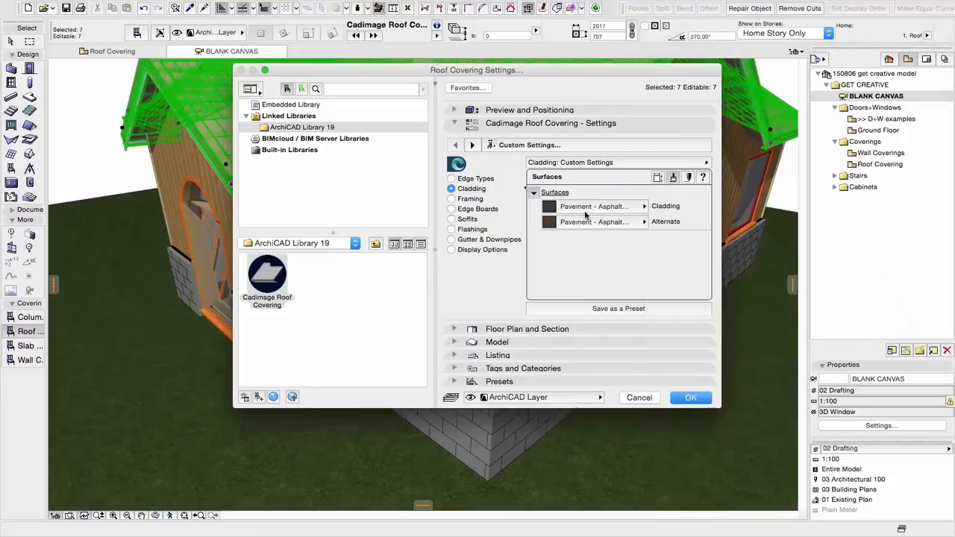
pyautogui.click(451, 198)
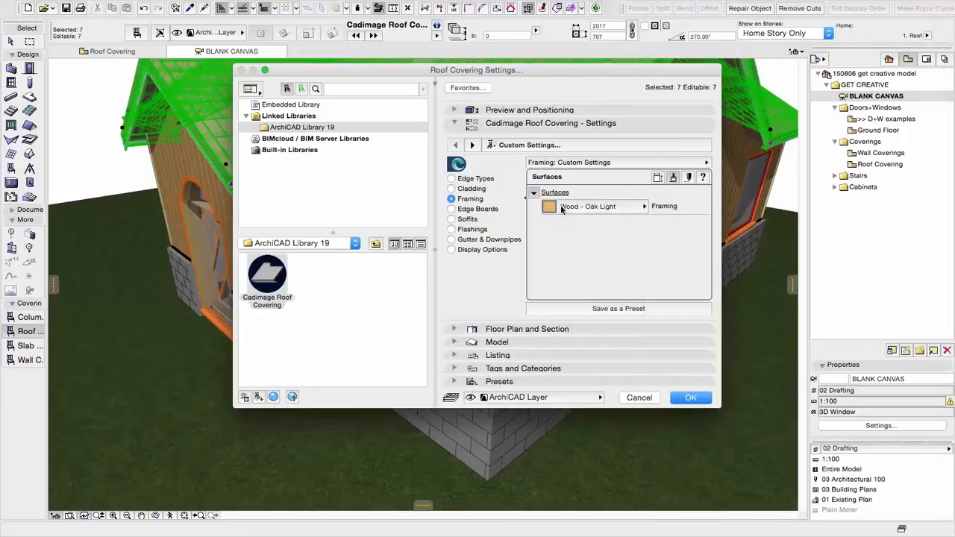
pyautogui.click(450, 208)
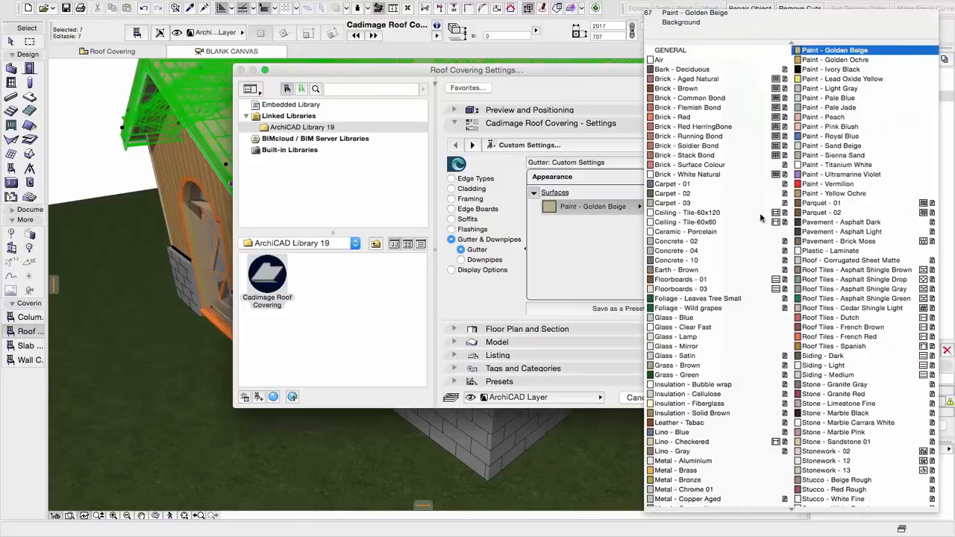
# Apply Paint - Cobalt Blue to the gutters and Lino - Blue to the downpipes.
pyautogui.click(675, 397)
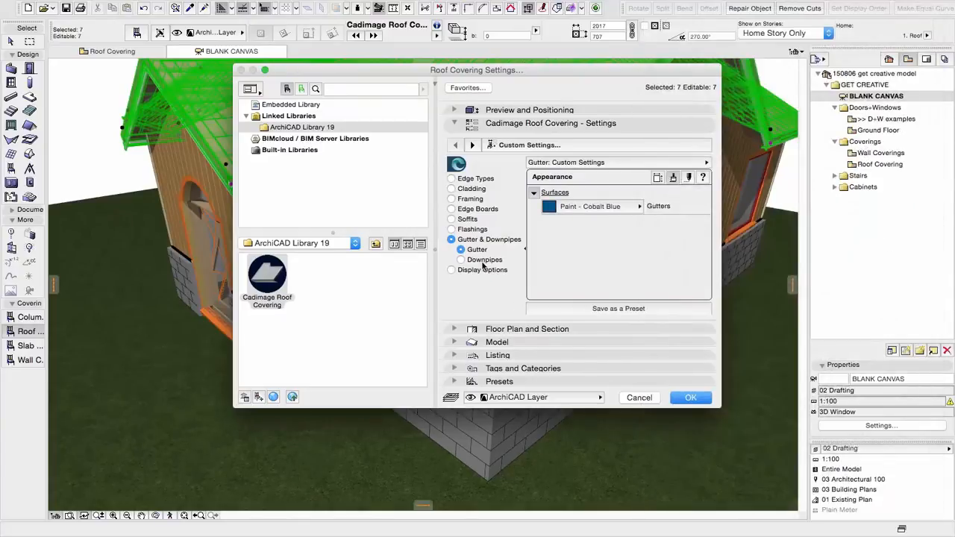
pyautogui.click(461, 260)
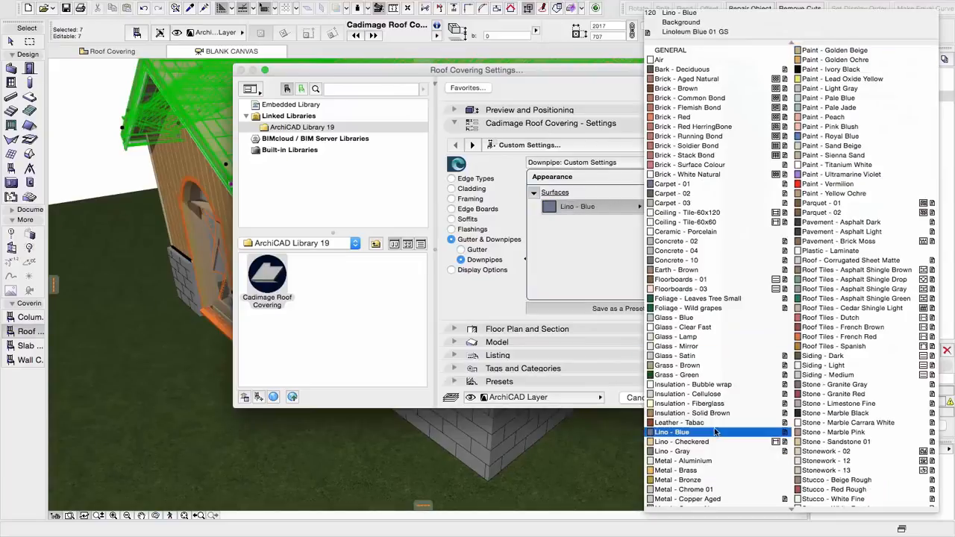
pyautogui.click(834, 135)
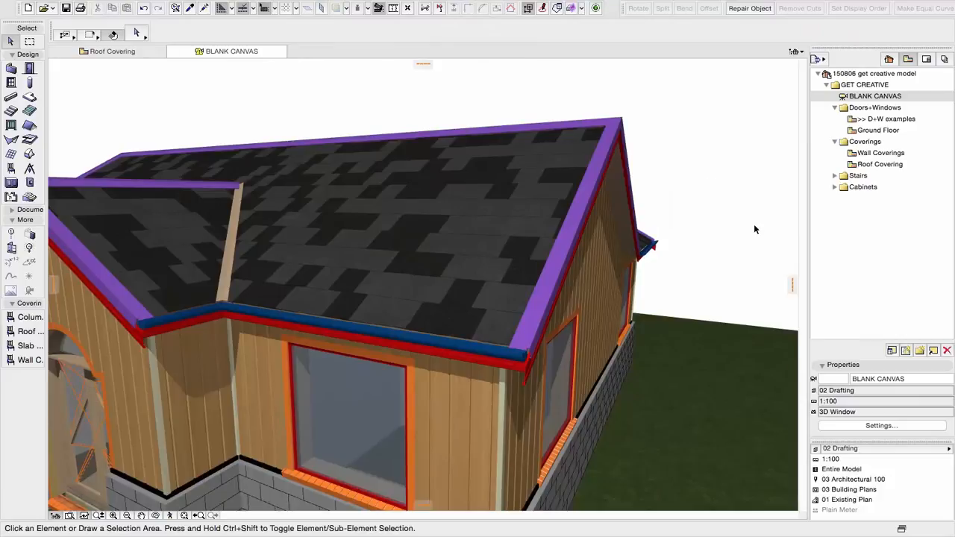
pyautogui.moveTo(564, 230)
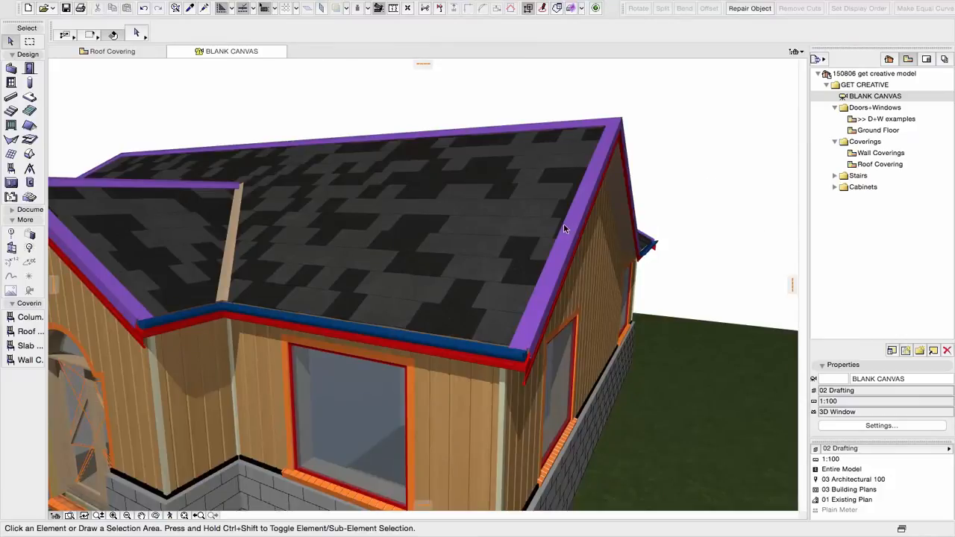